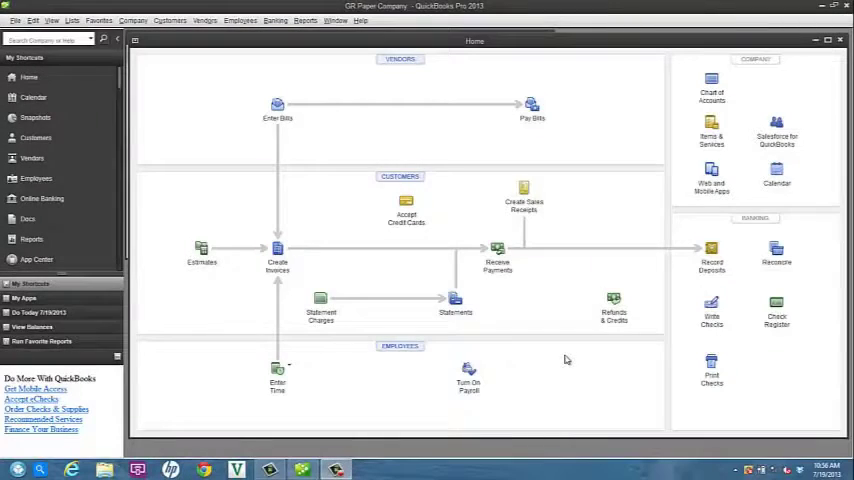
Check Office Supply House's vendor record, then enter and save its $120.00 bill.
click(711, 370)
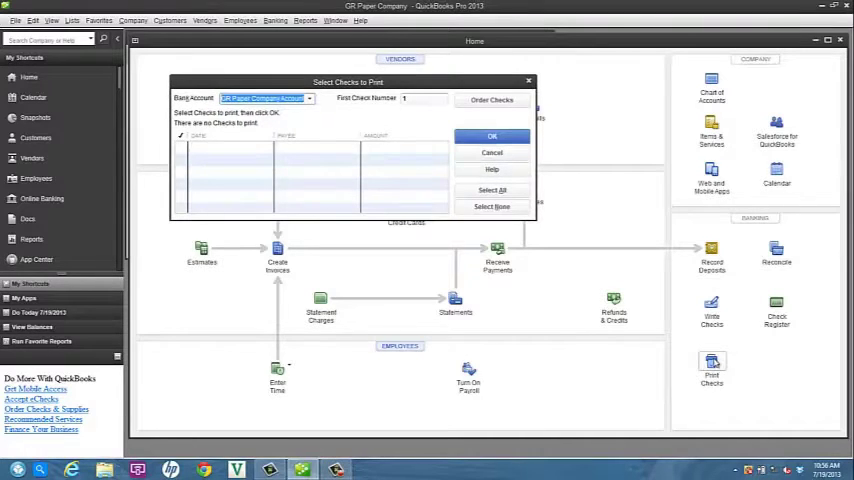
mouse_move(599, 85)
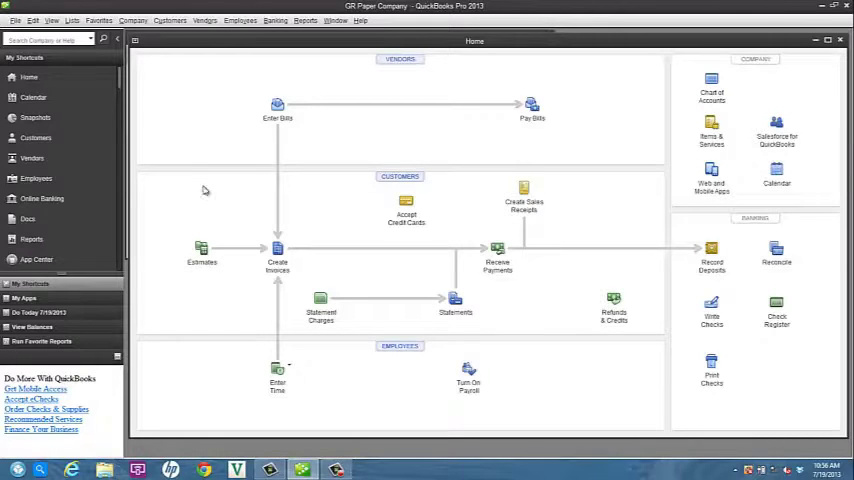
click(31, 158)
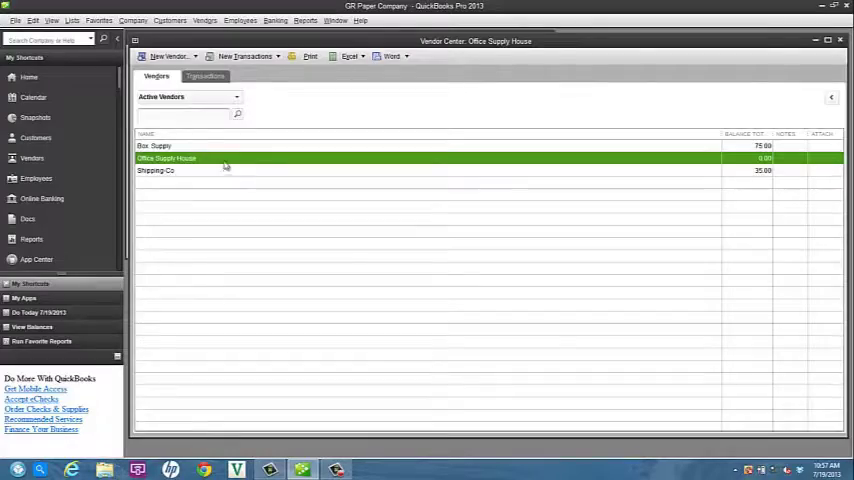
double_click(166, 158)
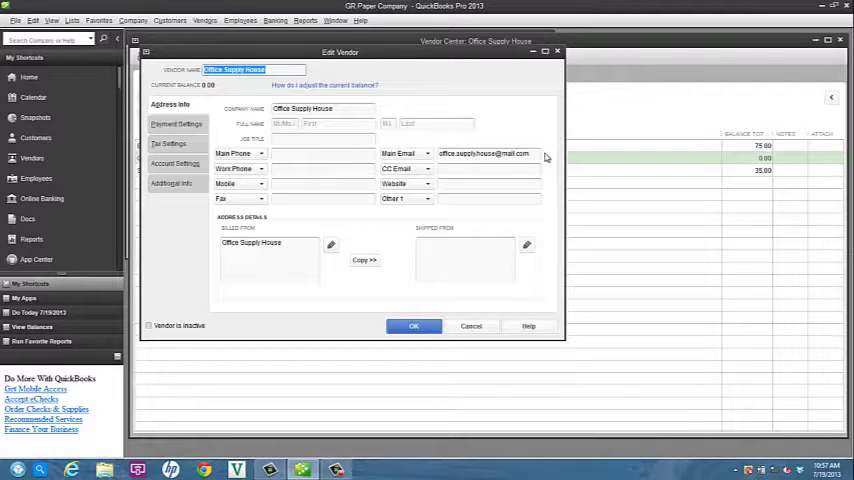
click(413, 326)
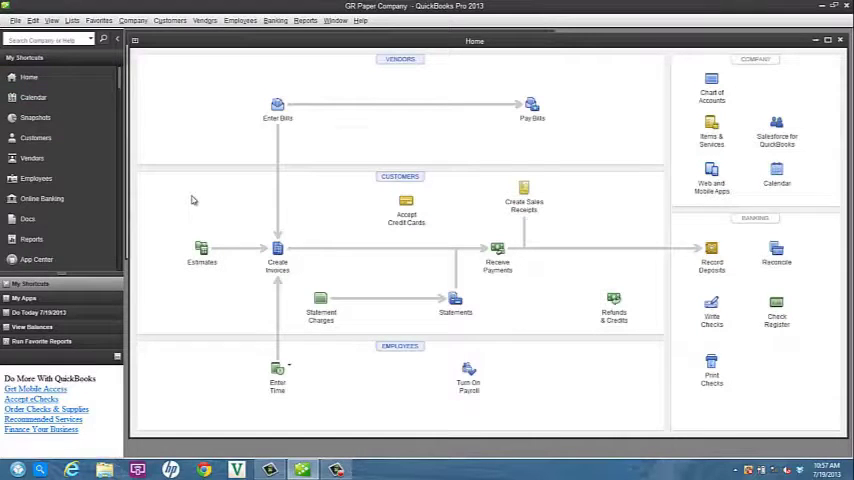
click(277, 105)
text(120)
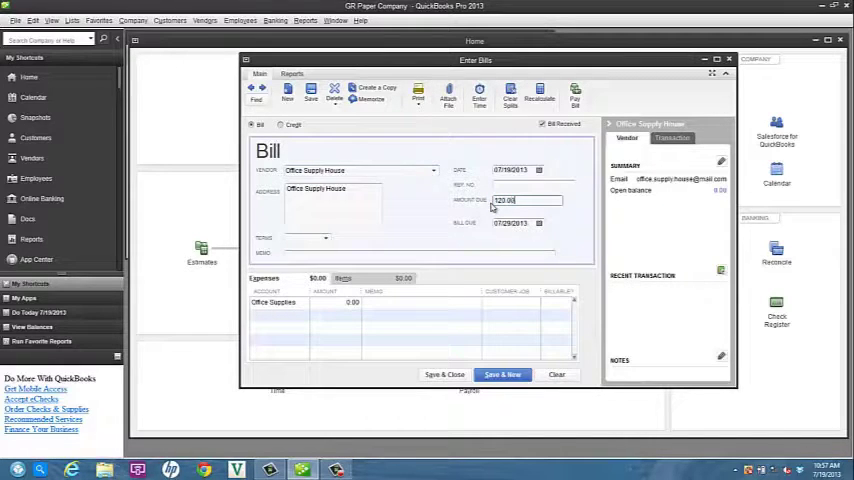
mouse_move(471, 322)
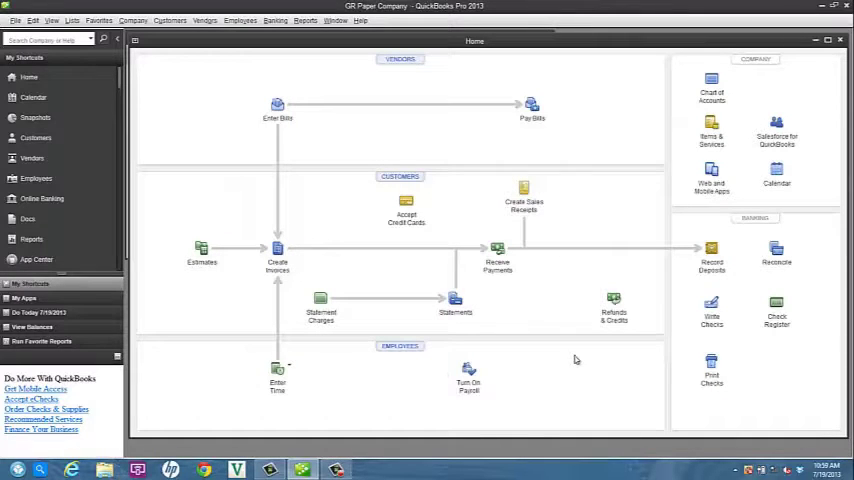
click(711, 363)
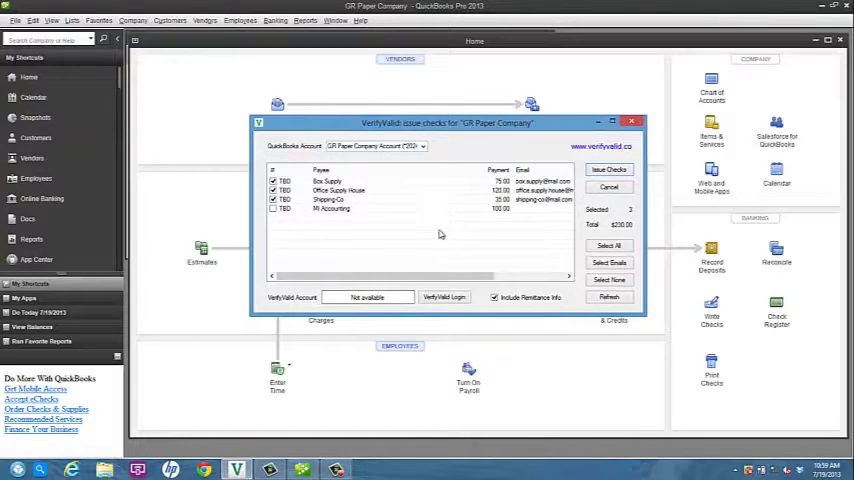
Tick MI Accounting's $100 payment so Selected shows 4 and Total 330.00.
click(340, 209)
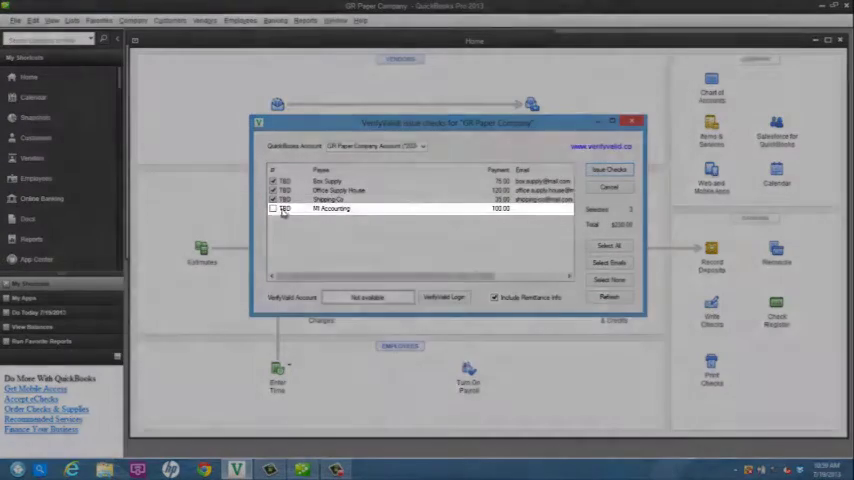
click(273, 208)
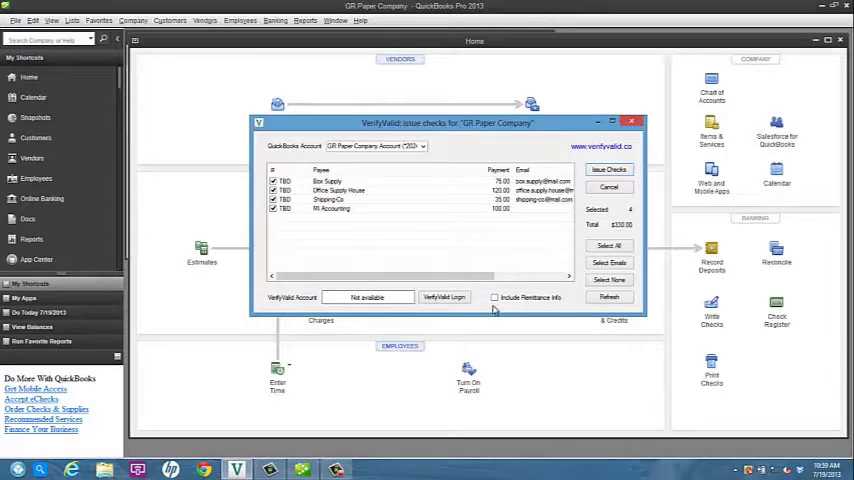
Include remittance info, log in to VerifyValid, and issue the four $330.00 checks.
click(493, 297)
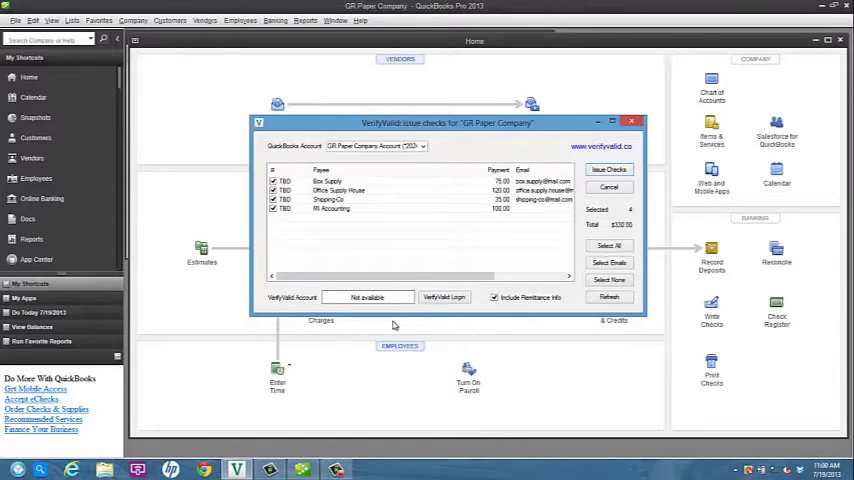
click(444, 297)
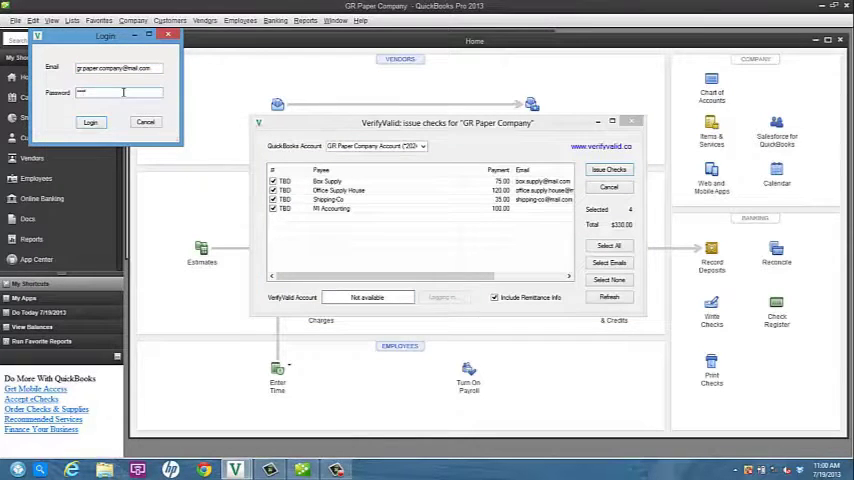
click(91, 121)
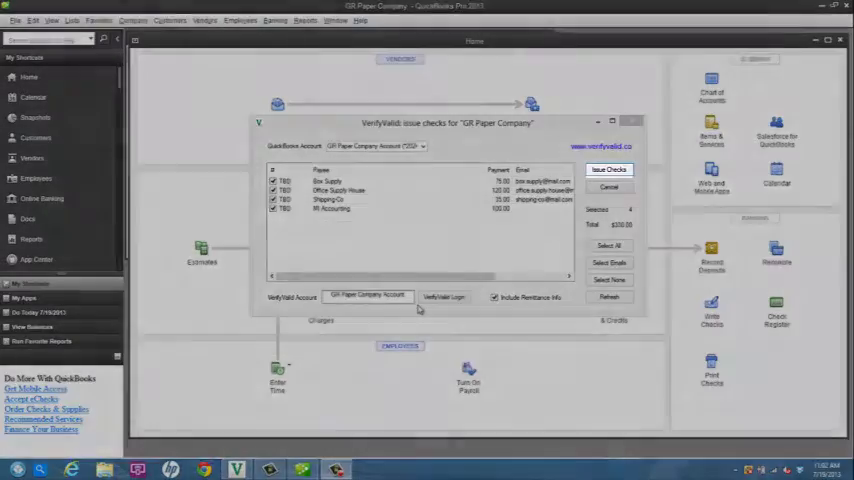
click(609, 169)
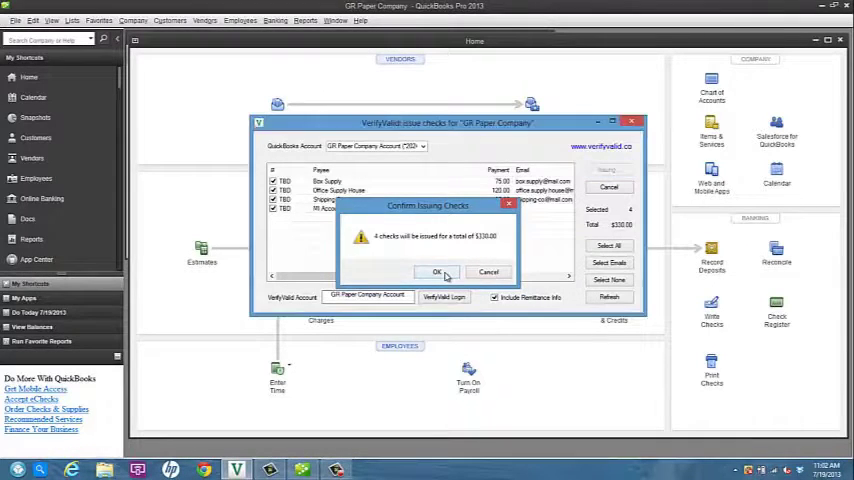
click(436, 272)
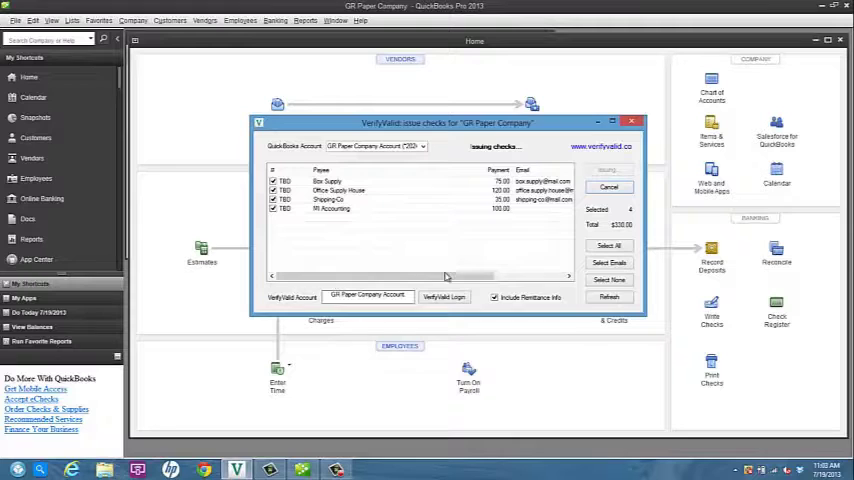